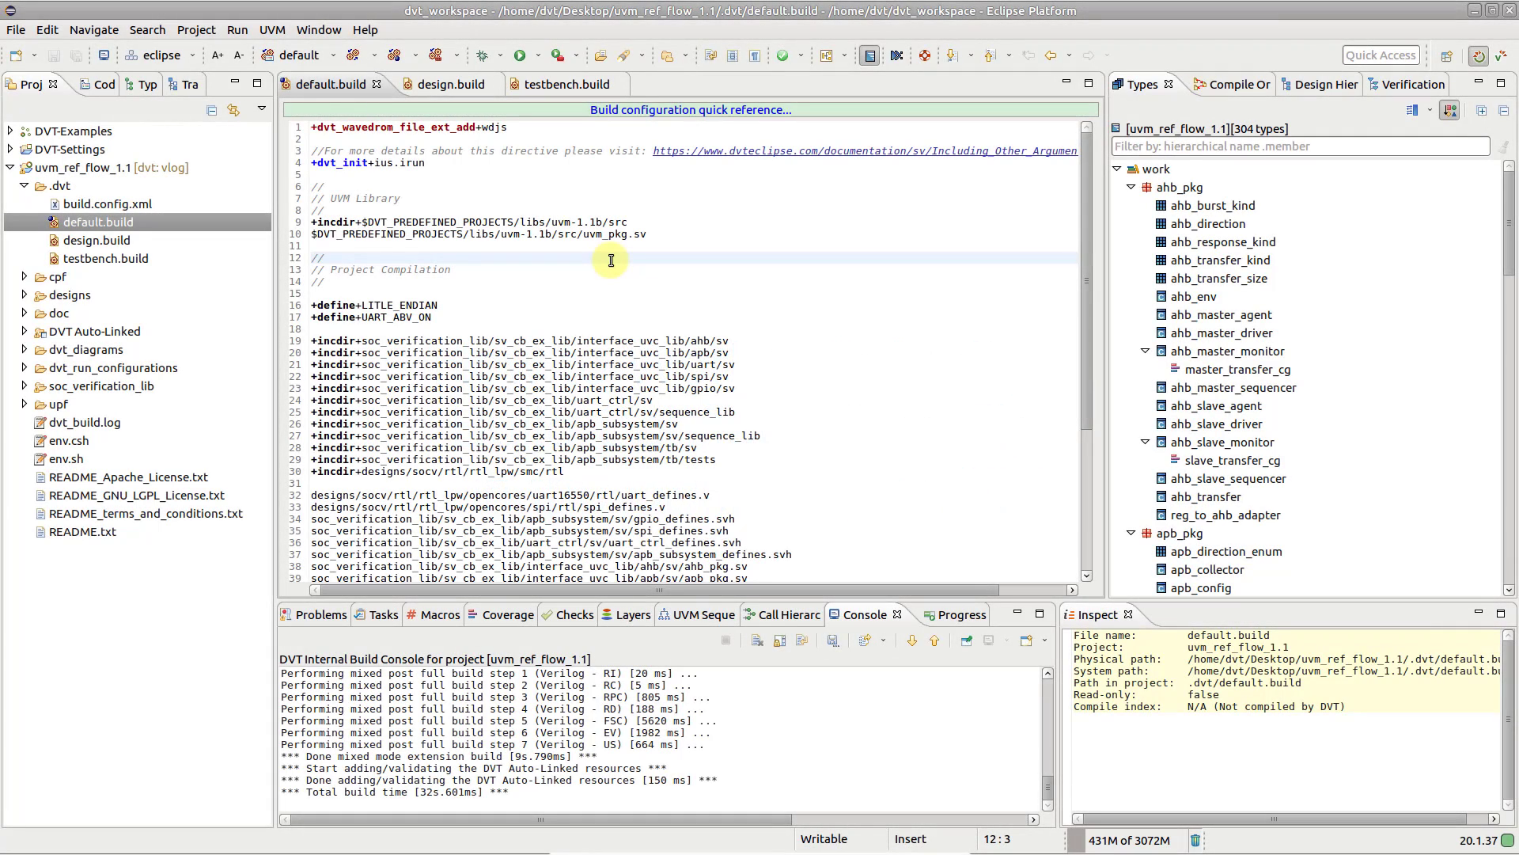
Scroll the Project Explorer and select testbench.build to show its project and path details
scroll(down, 3)
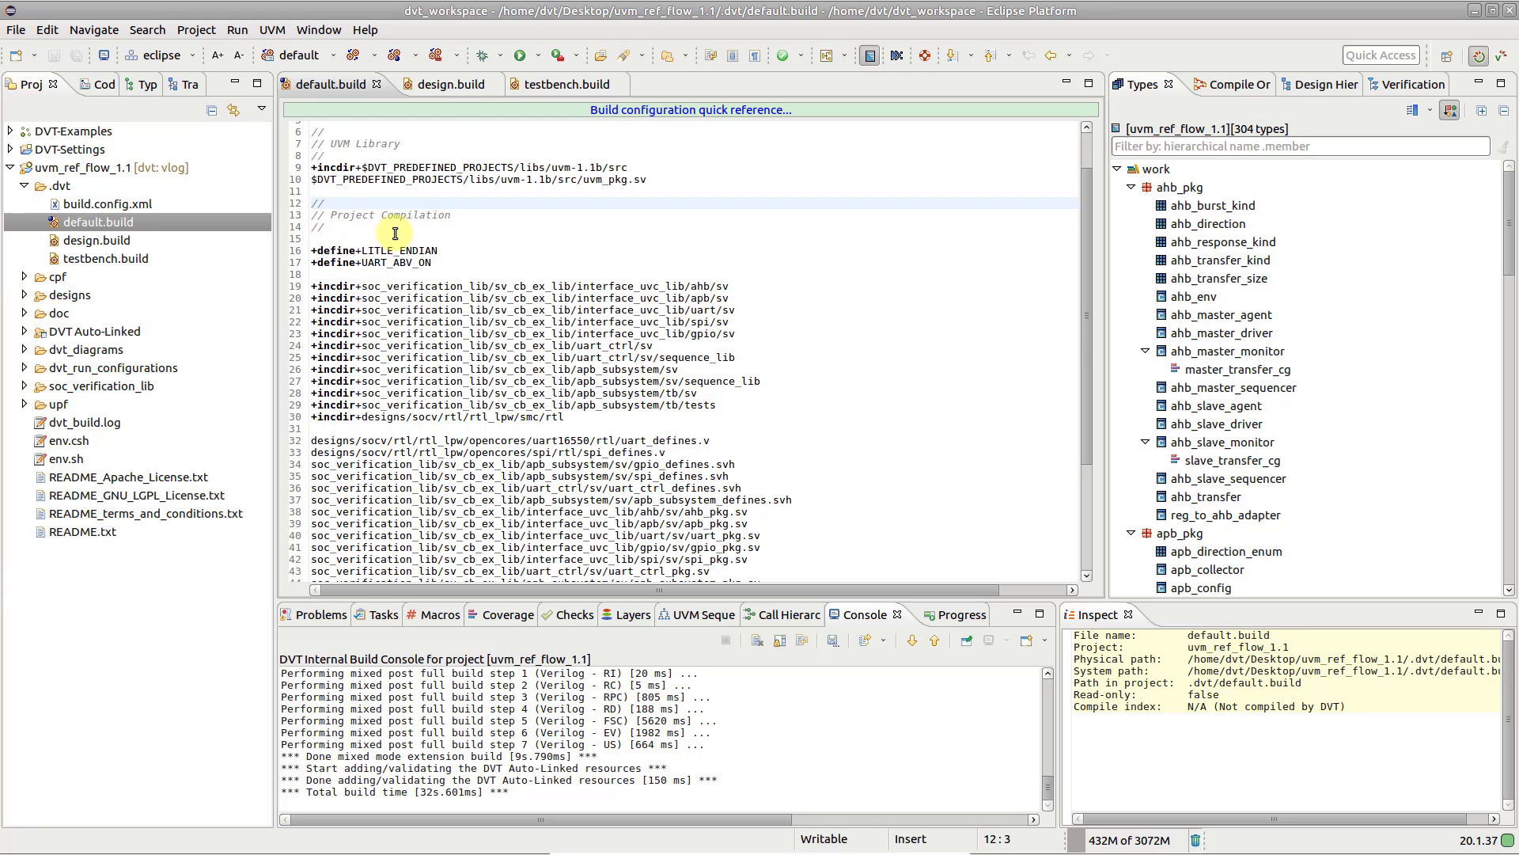
scroll(down, 3)
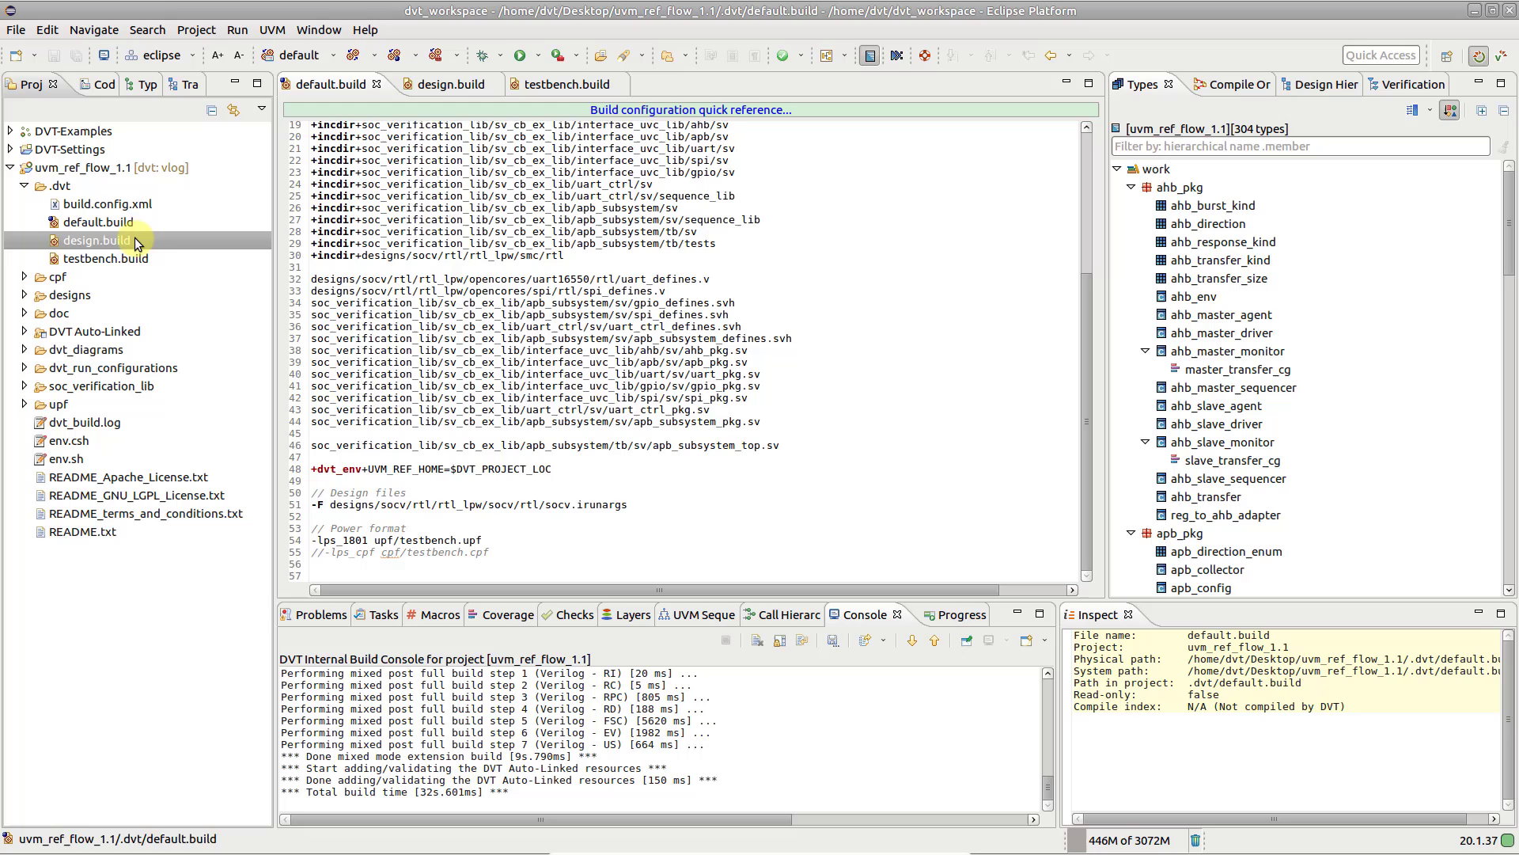
click(445, 85)
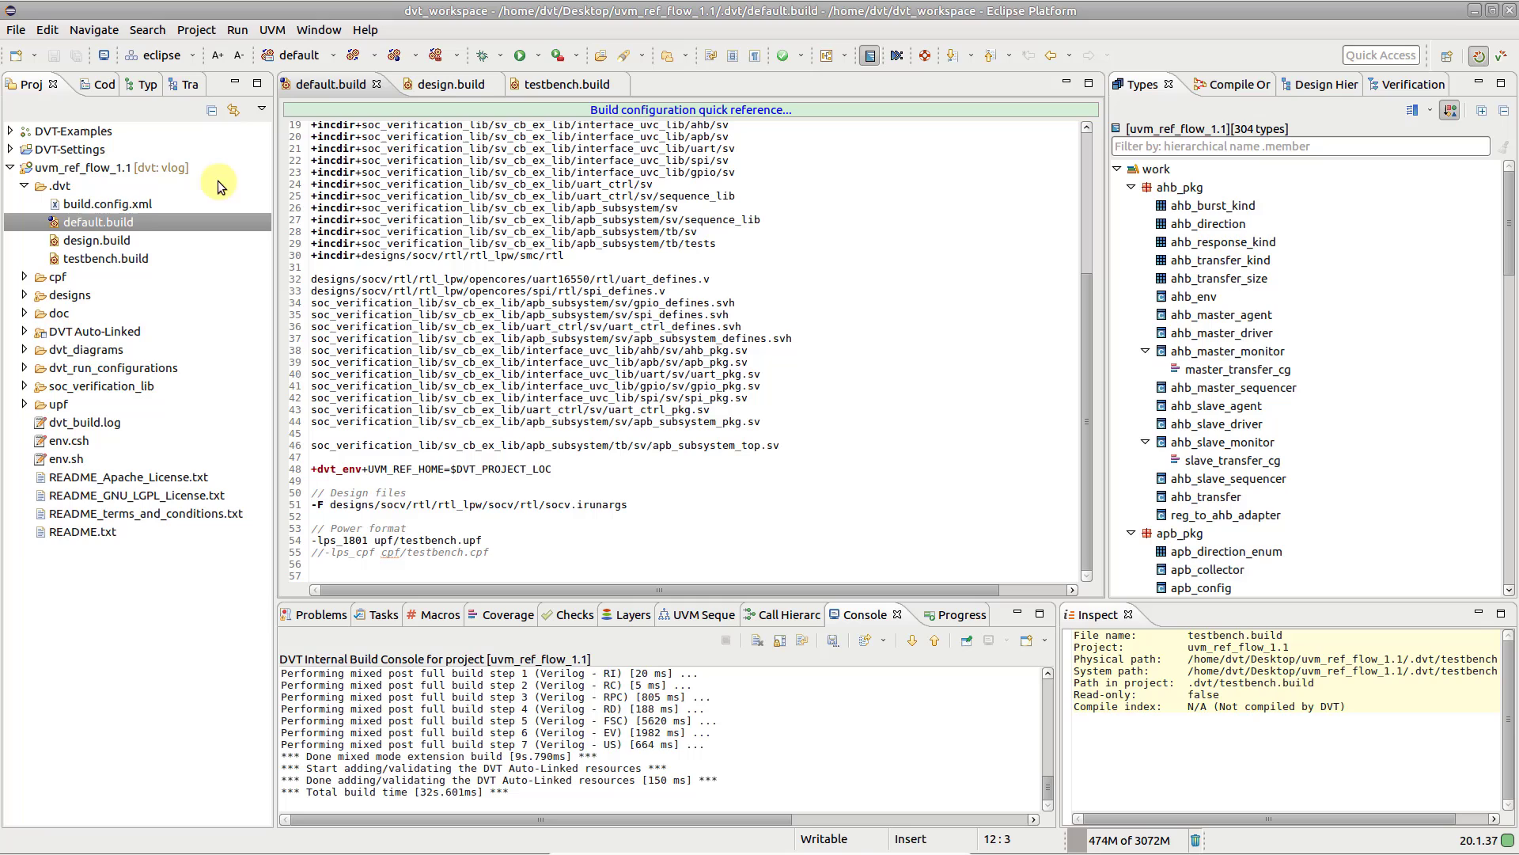
Open the toolbar's build configuration list showing default, design and testbench
click(333, 55)
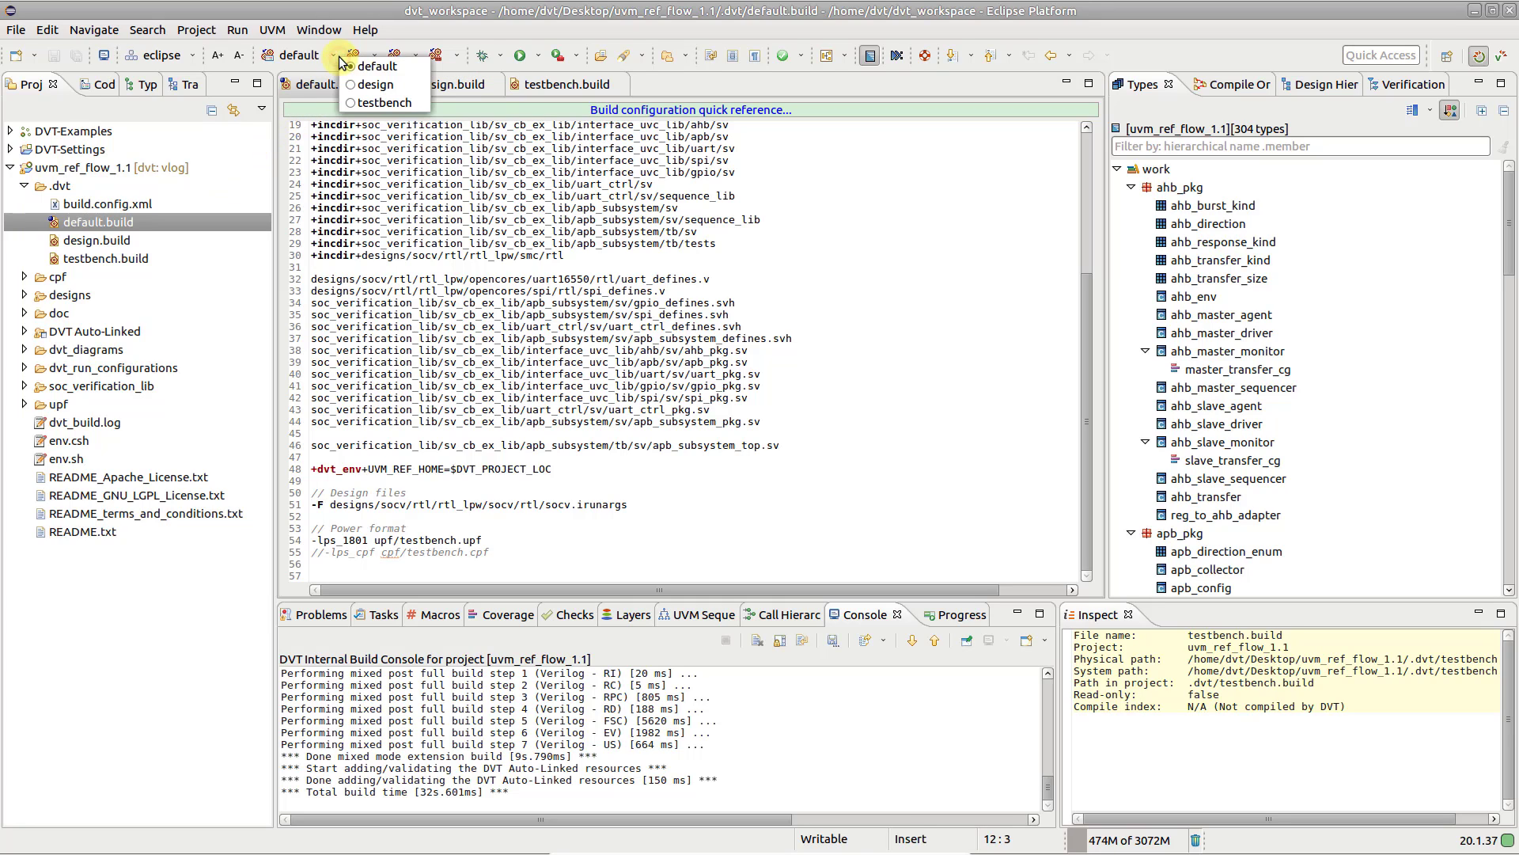
mouse_move(384, 103)
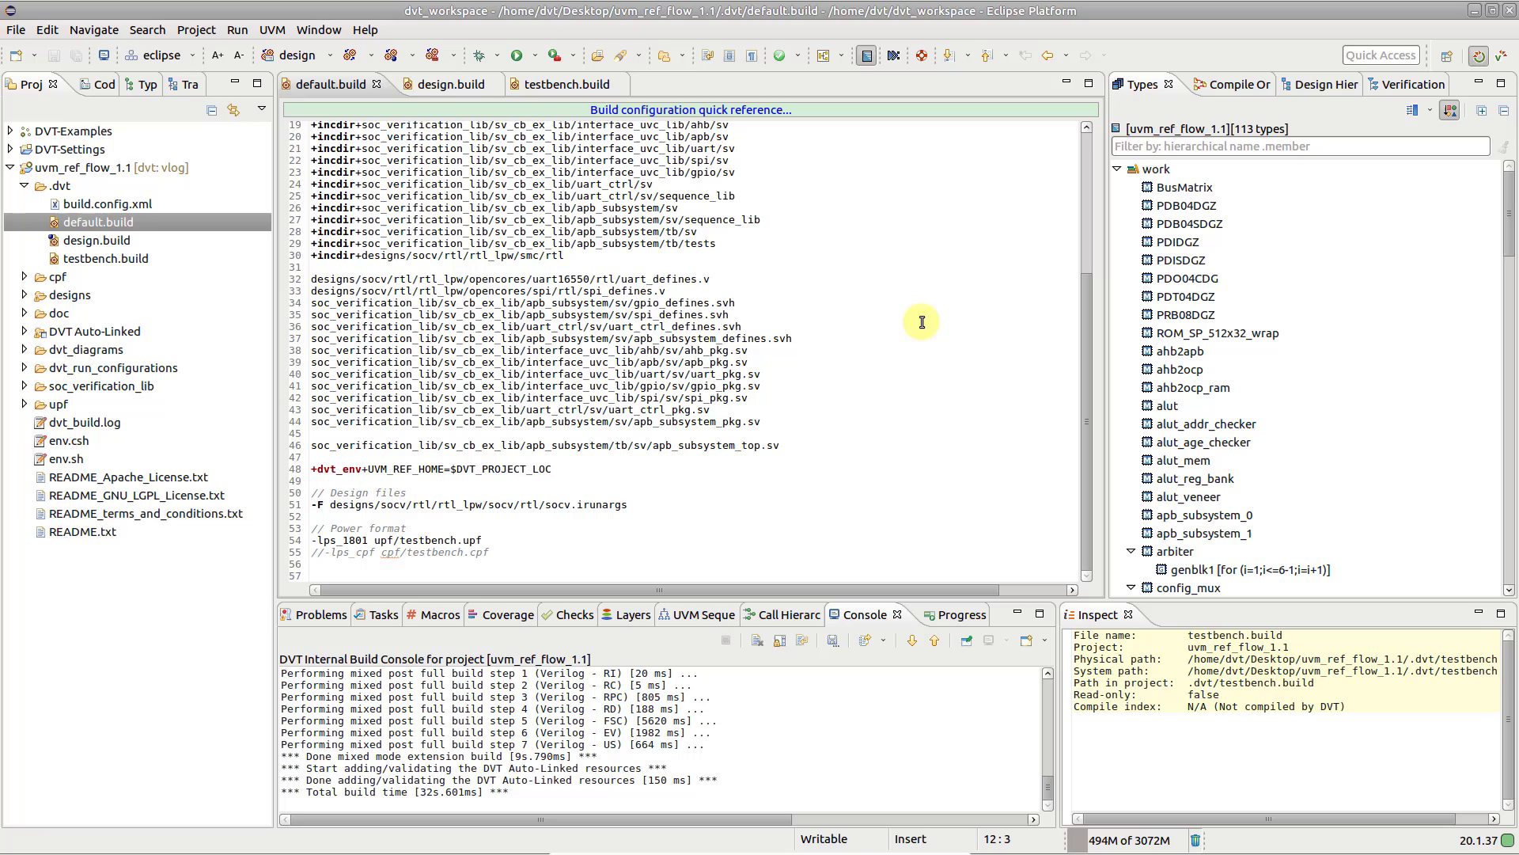
mouse_move(151, 228)
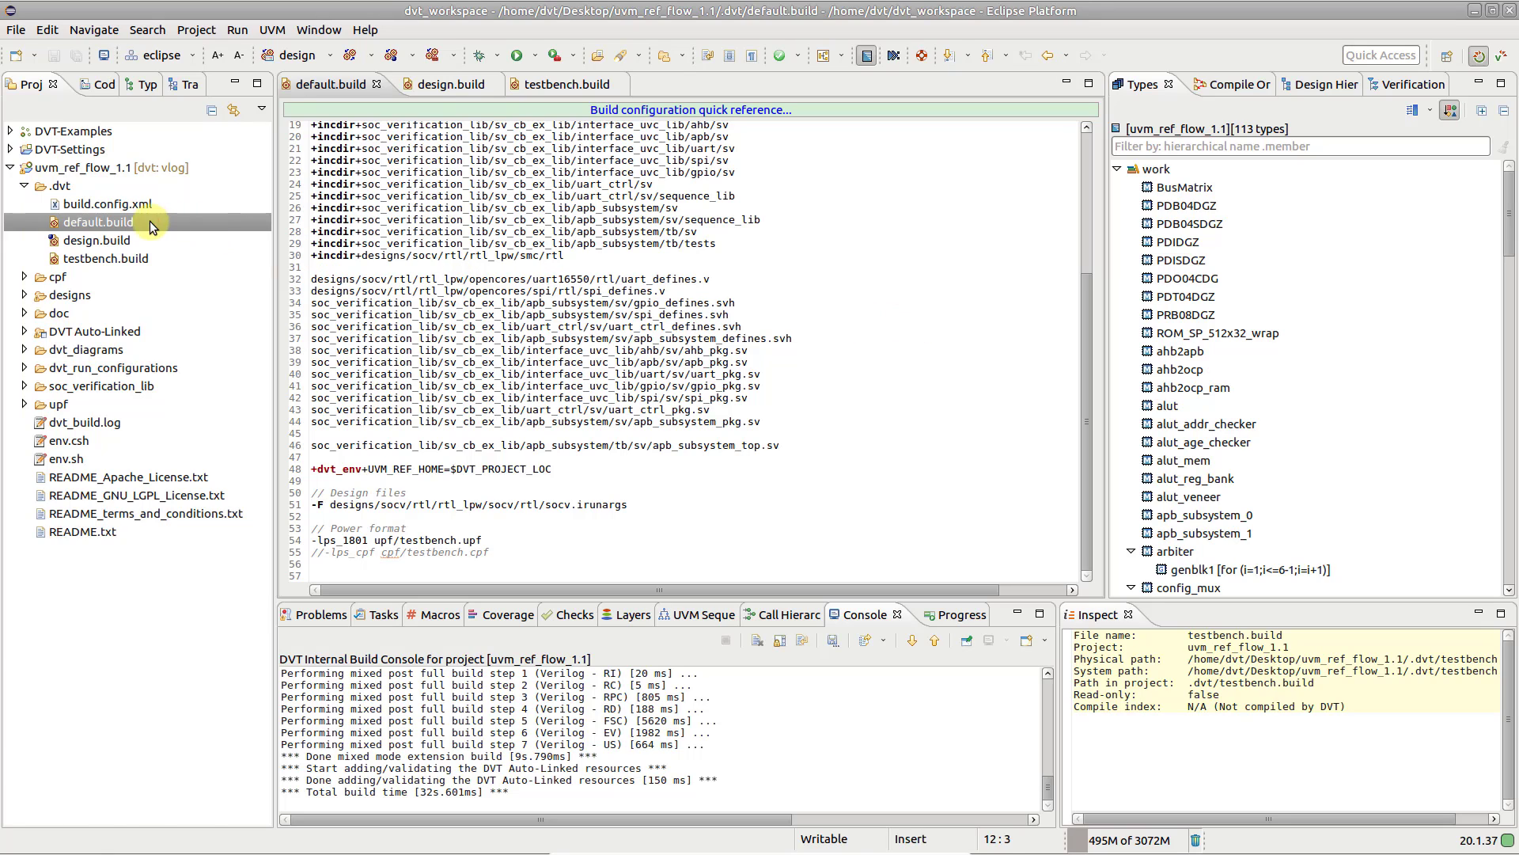
Verify 'design' is the active build configuration, then show design.build's properties
click(96, 239)
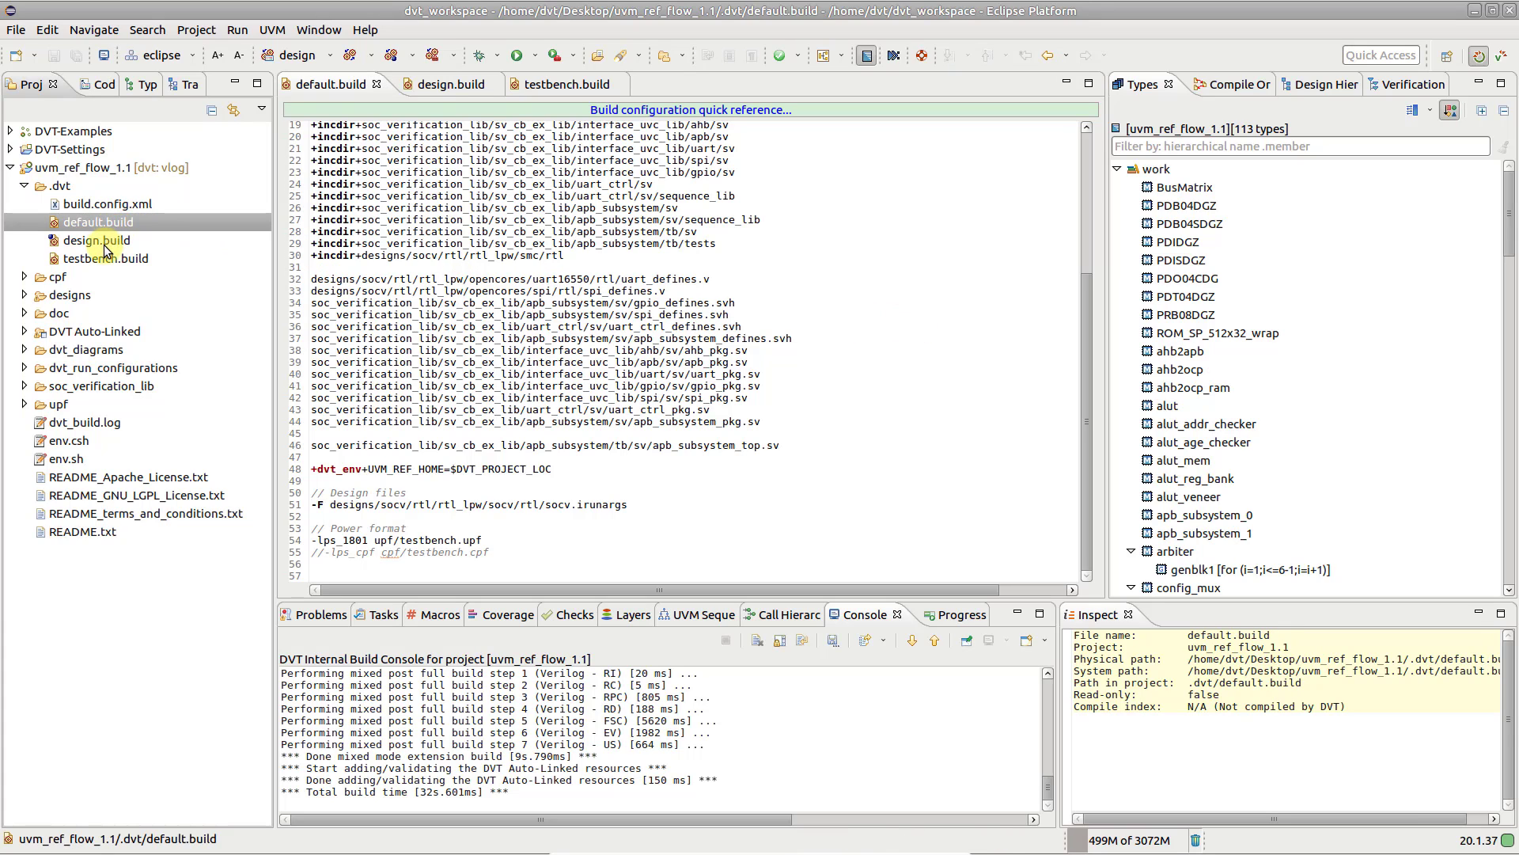
click(98, 222)
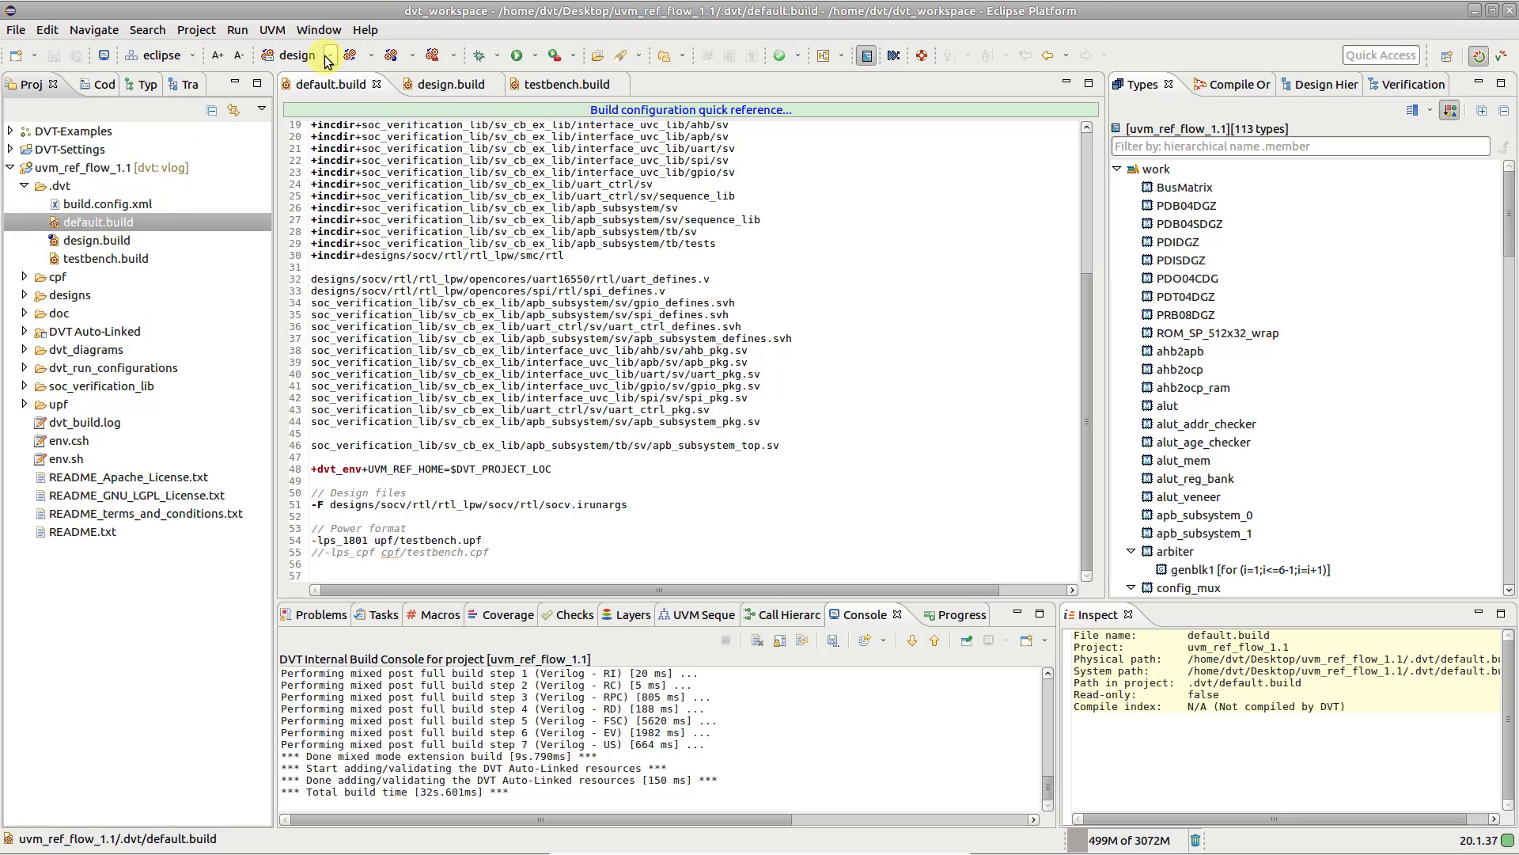
click(329, 55)
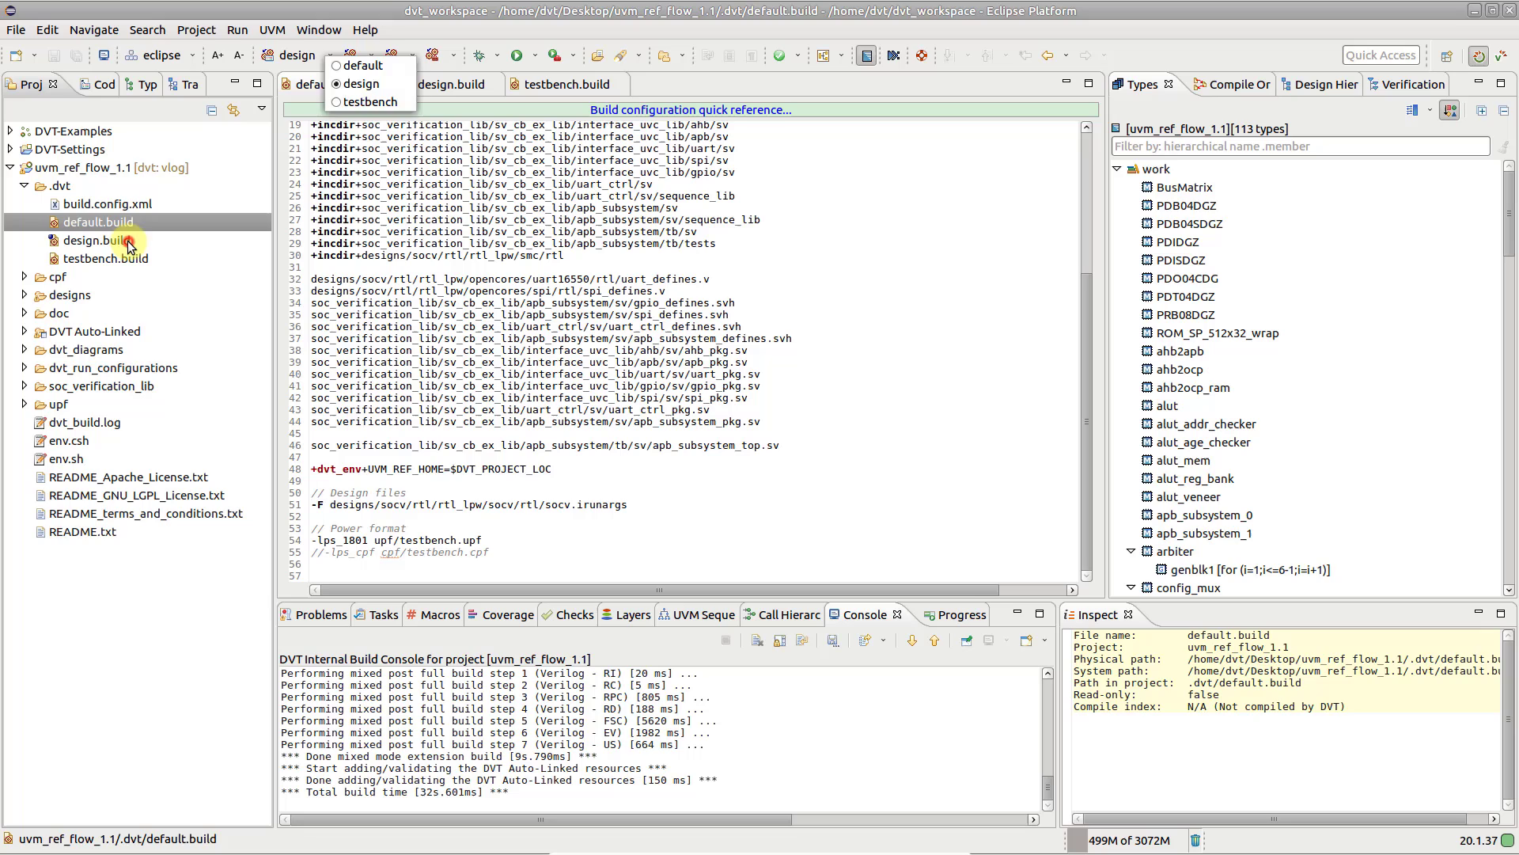
click(98, 241)
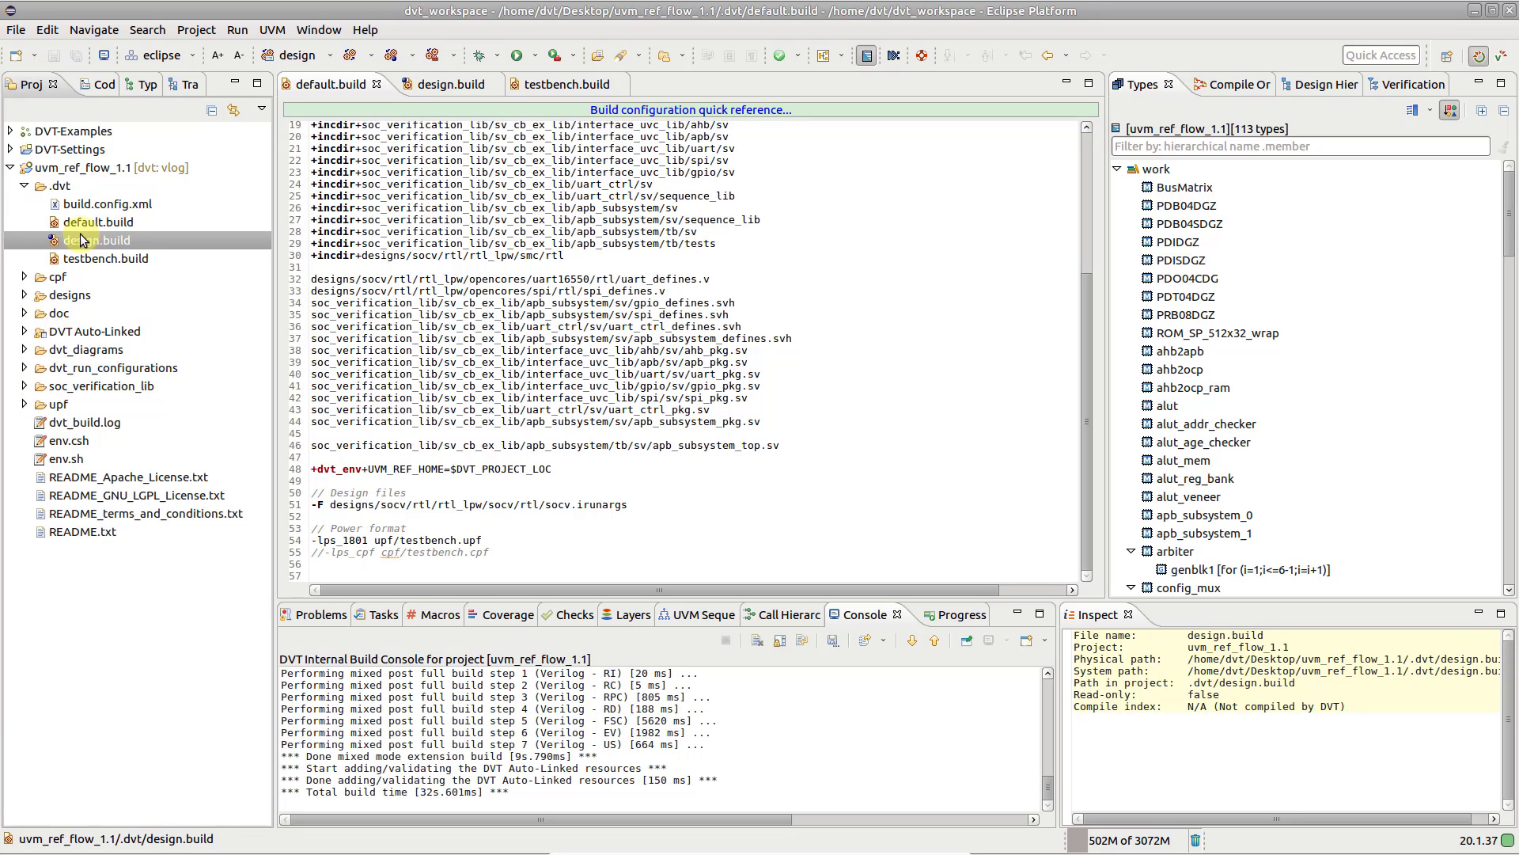